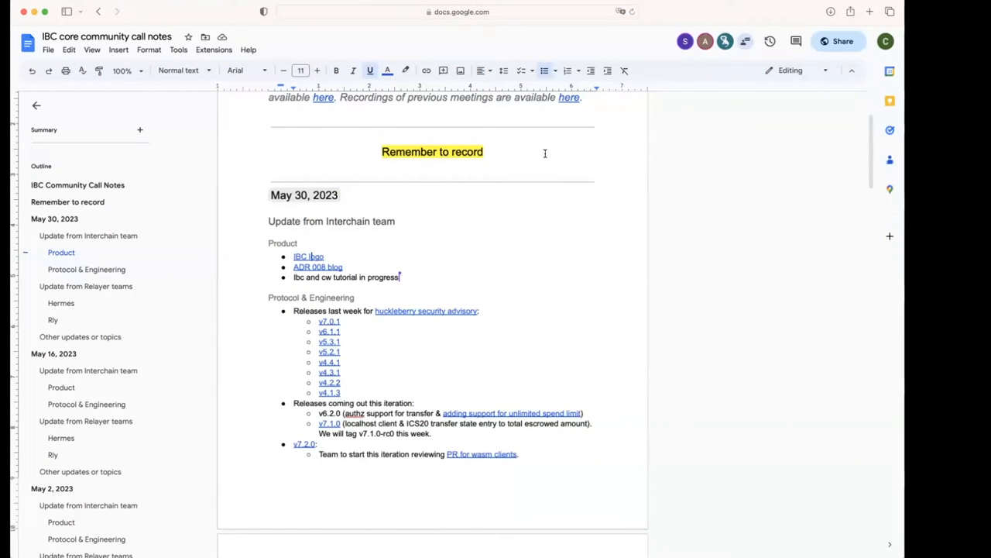
pyautogui.moveTo(554, 147)
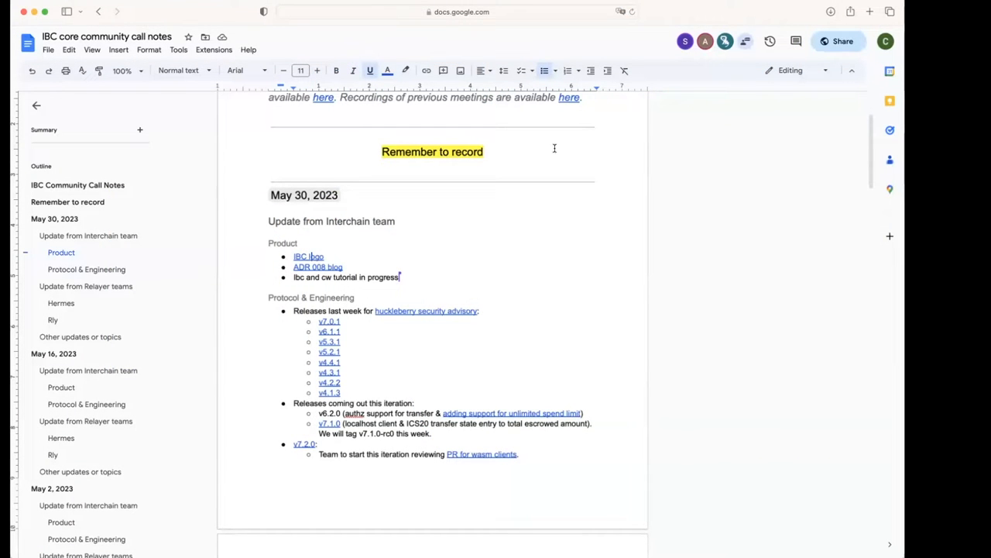
pyautogui.moveTo(514, 239)
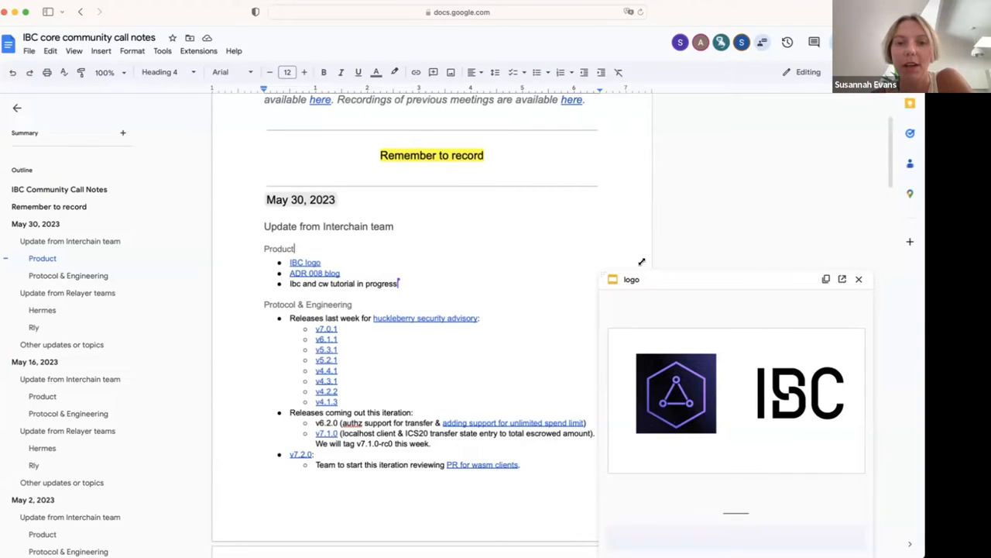
pyautogui.moveTo(599, 262)
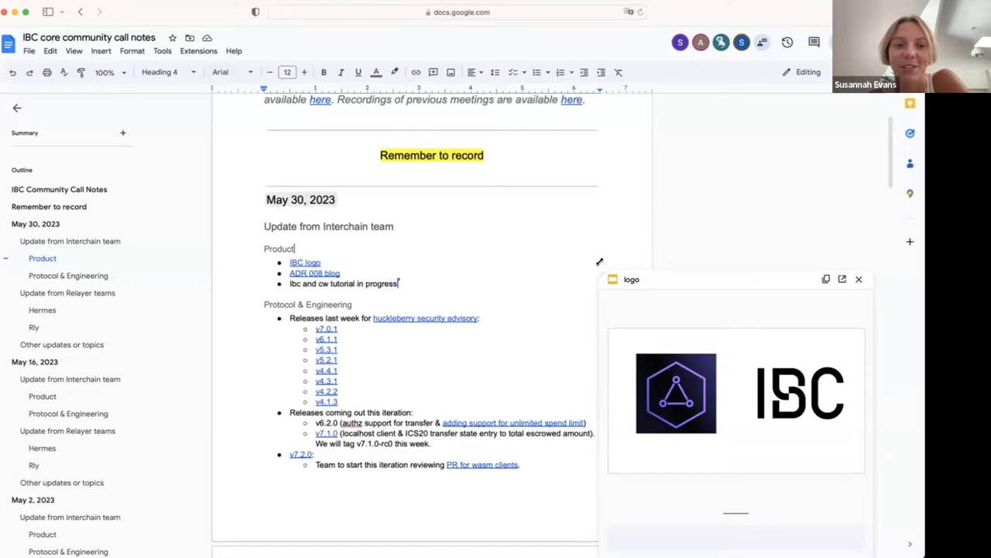
pyautogui.moveTo(790, 29)
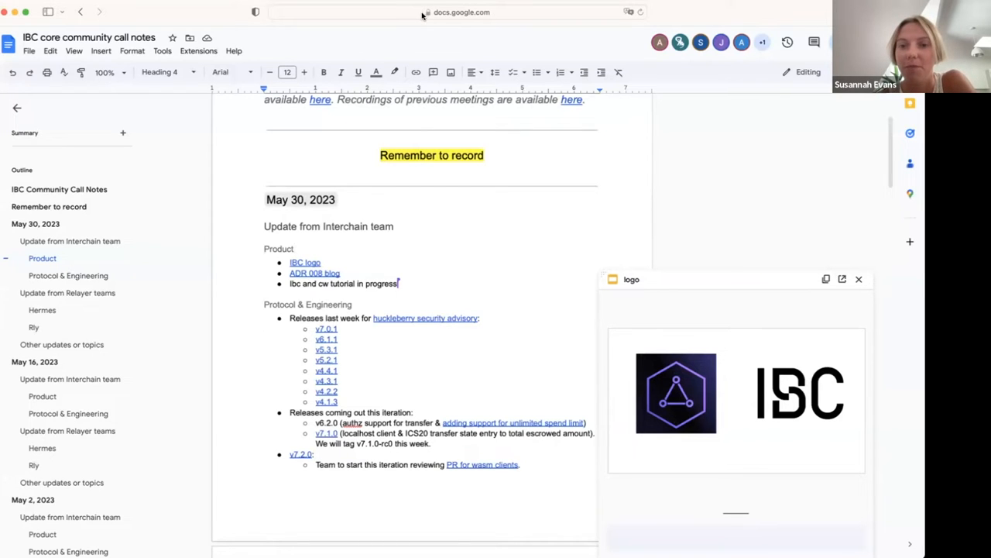
pyautogui.moveTo(82, 131)
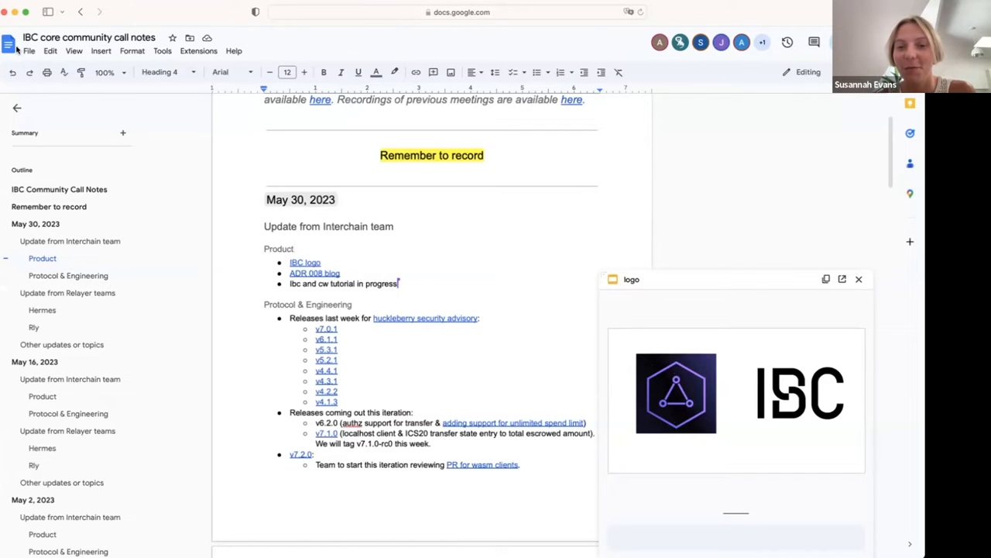
pyautogui.moveTo(665, 278)
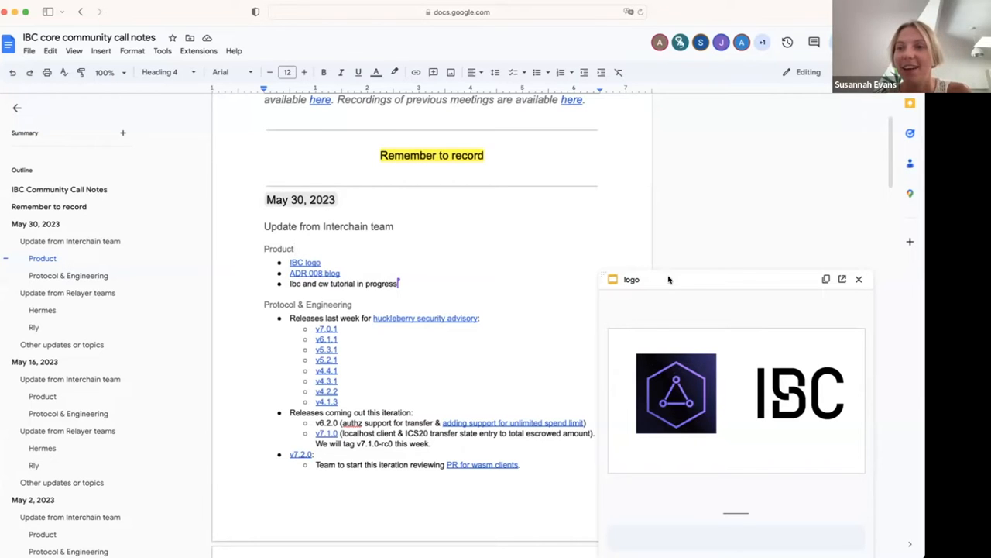
pyautogui.moveTo(865, 292)
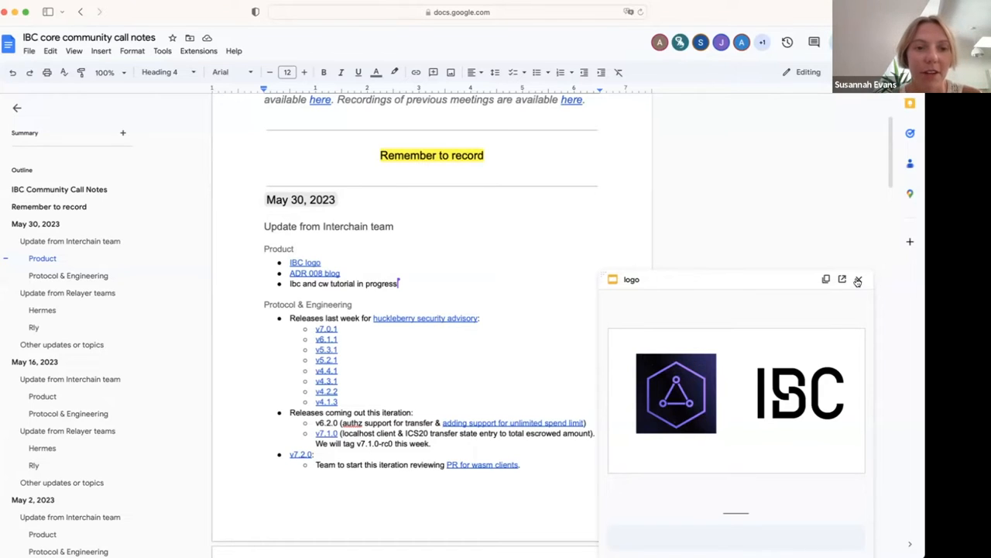
pyautogui.click(857, 278)
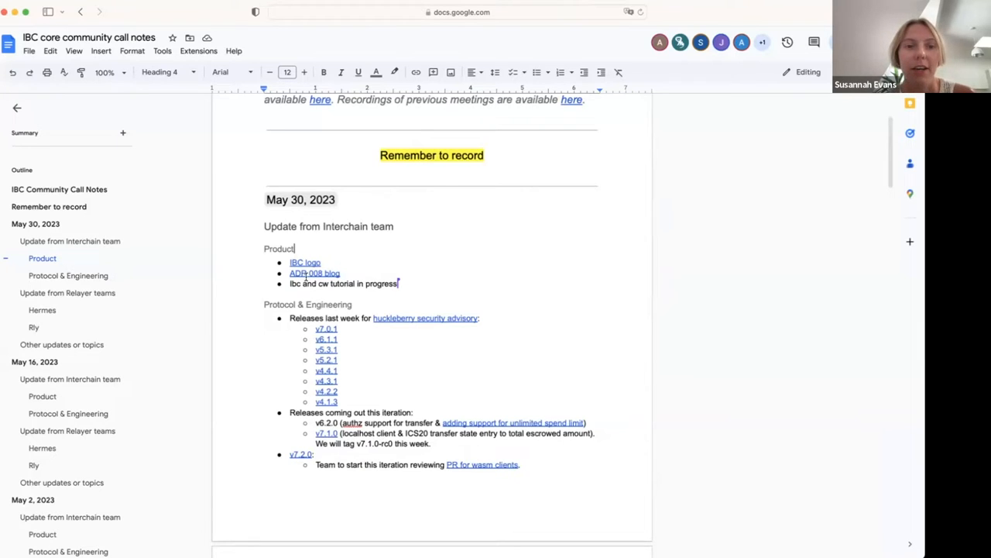
pyautogui.scroll(-3)
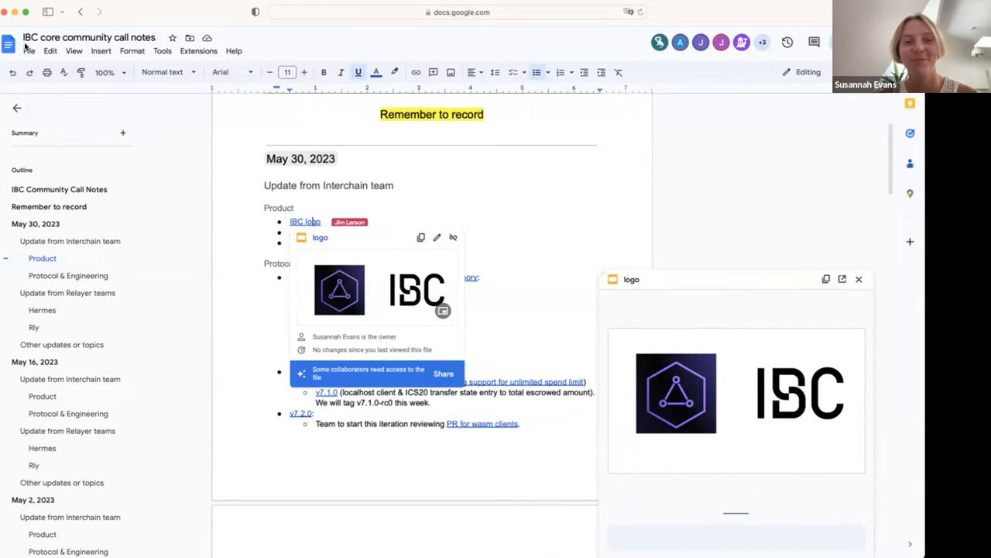
pyautogui.moveTo(751, 262)
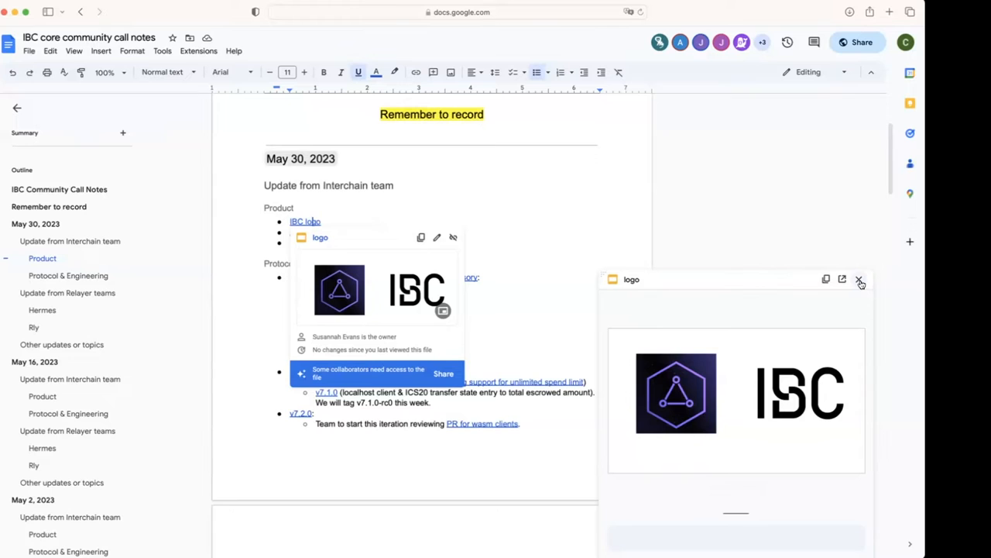
pyautogui.moveTo(860, 279)
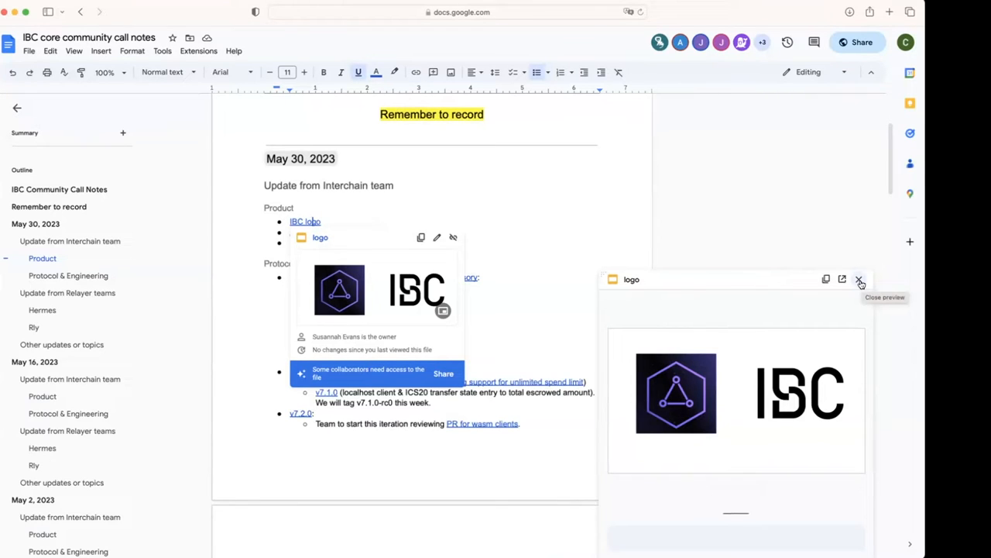
pyautogui.moveTo(701, 373)
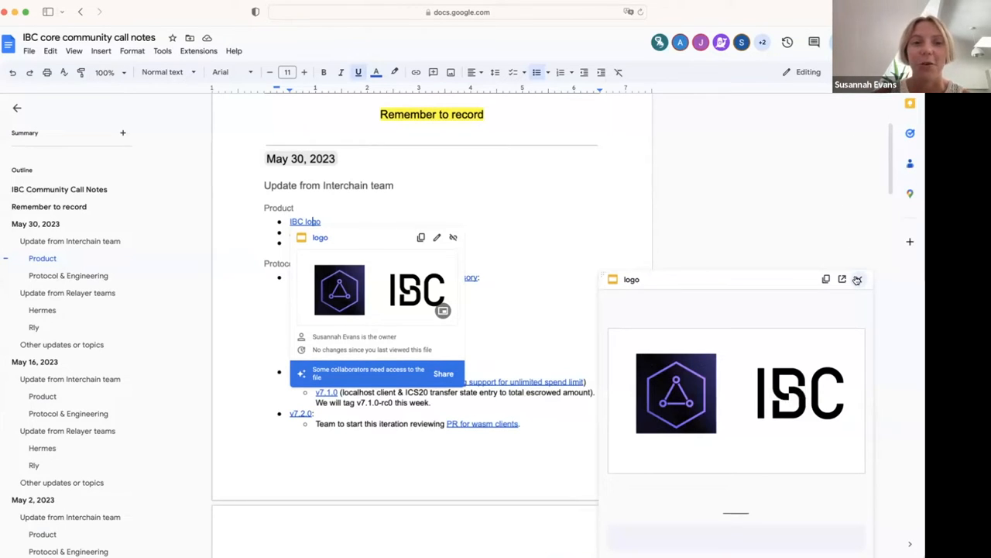
pyautogui.click(857, 279)
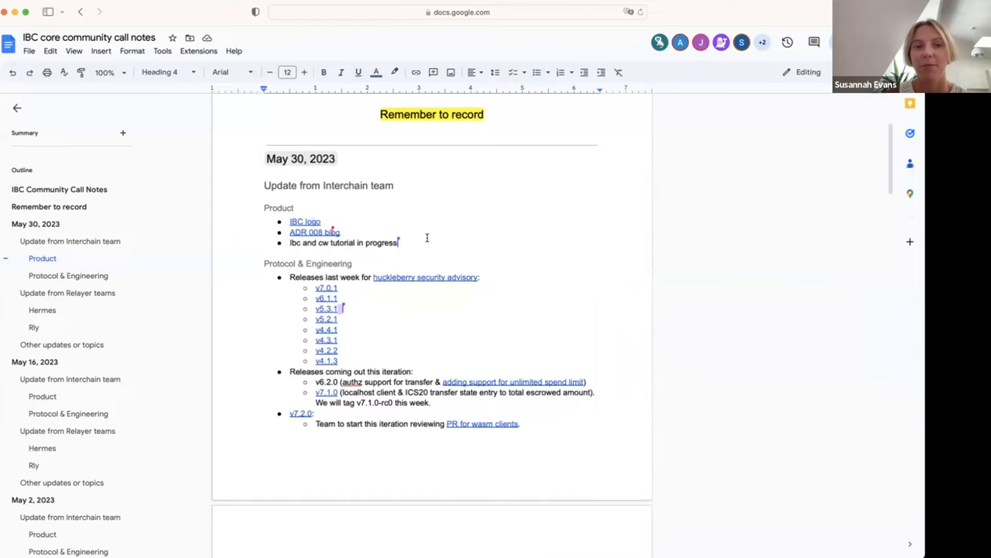
pyautogui.moveTo(443, 308)
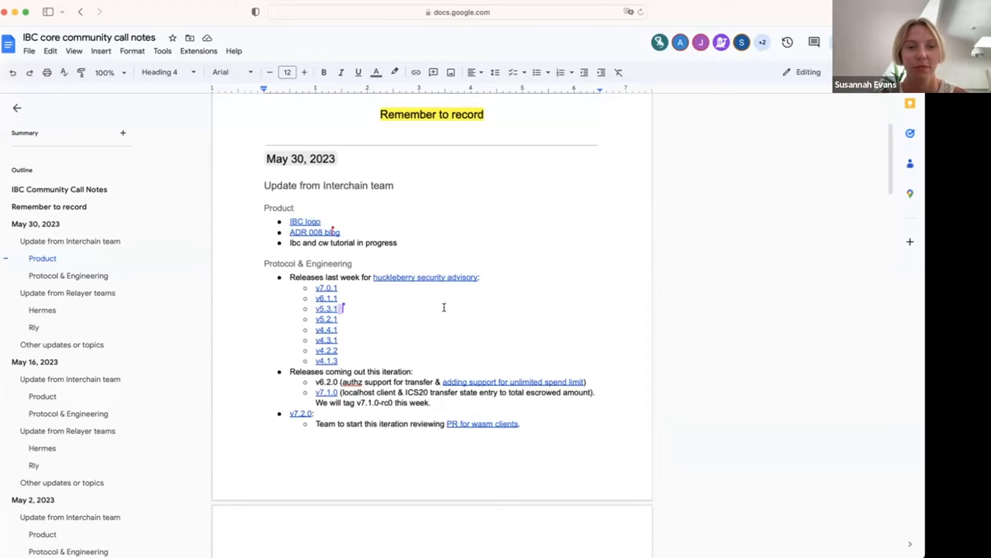
pyautogui.moveTo(289, 354)
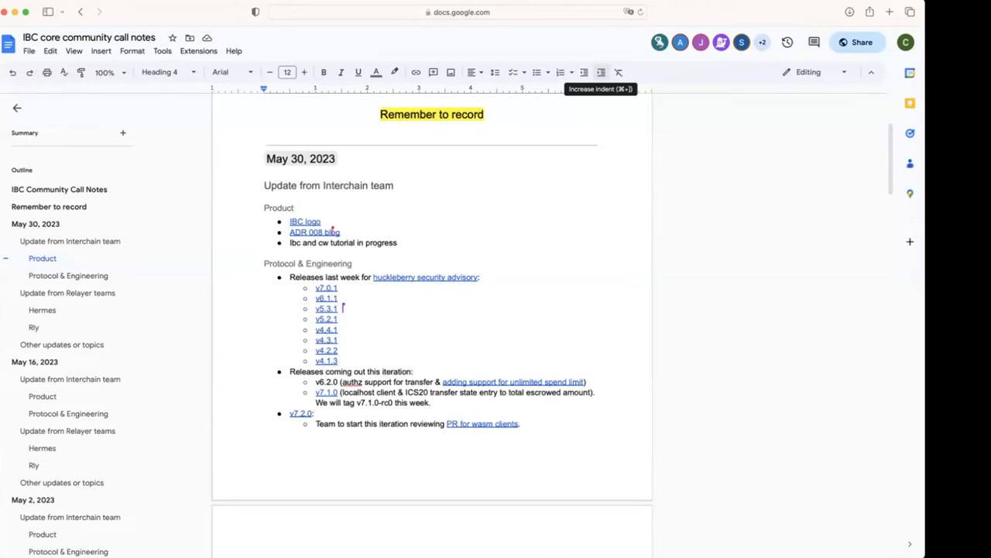
pyautogui.moveTo(736, 213)
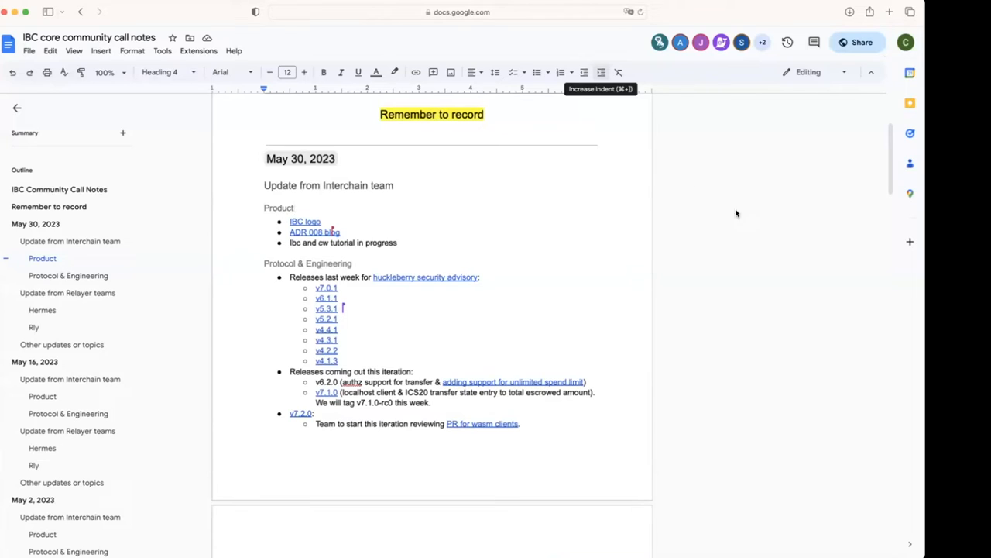
pyautogui.moveTo(749, 56)
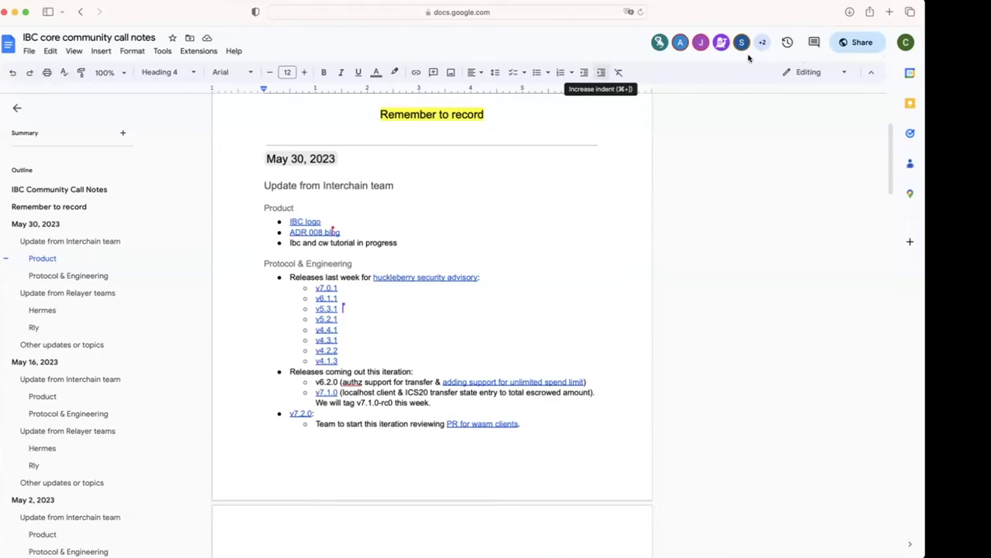
pyautogui.moveTo(644, 265)
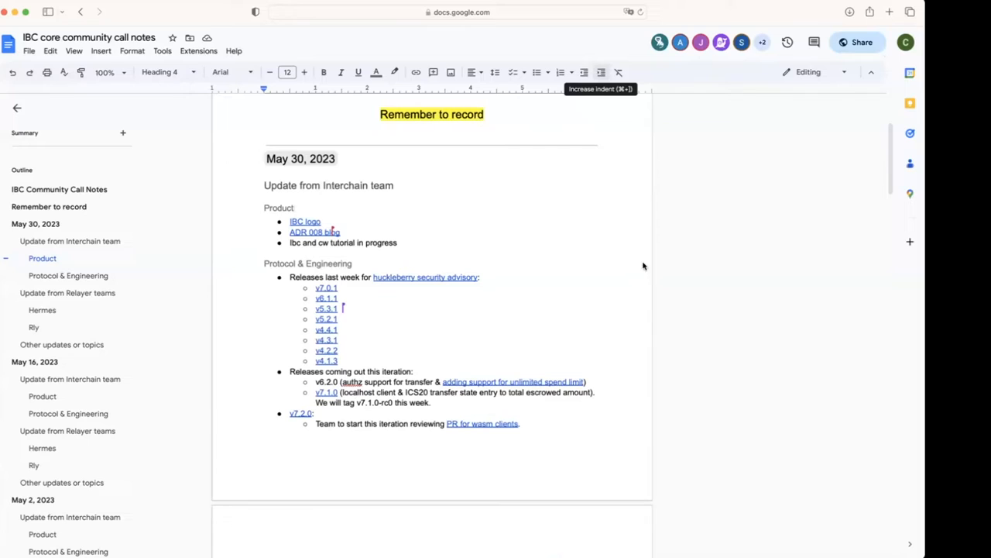
pyautogui.moveTo(612, 252)
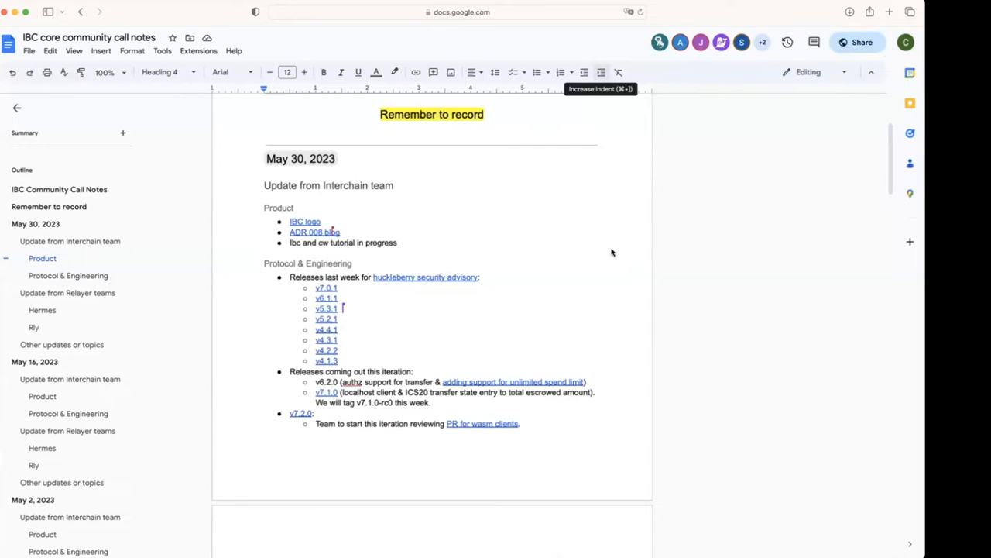
pyautogui.moveTo(914, 59)
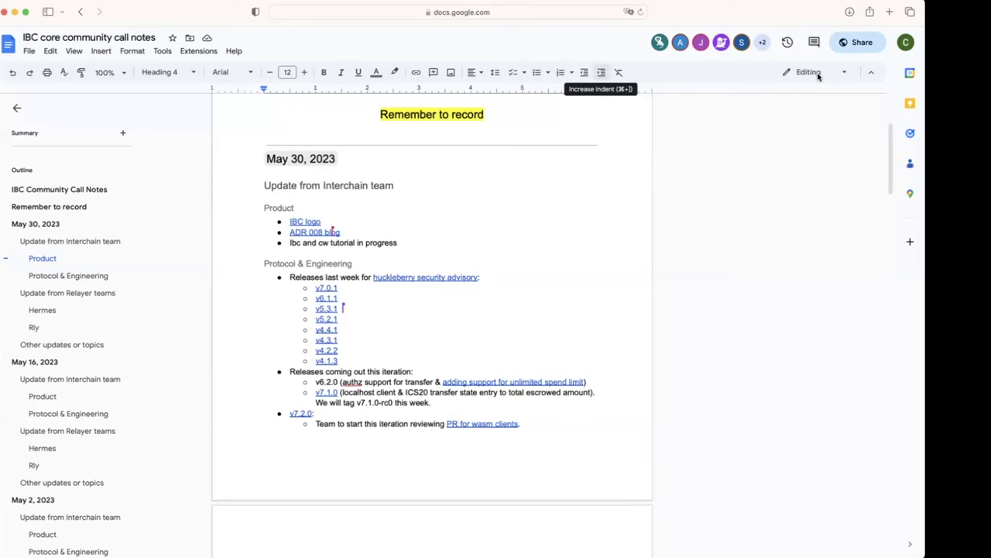
pyautogui.scroll(-3)
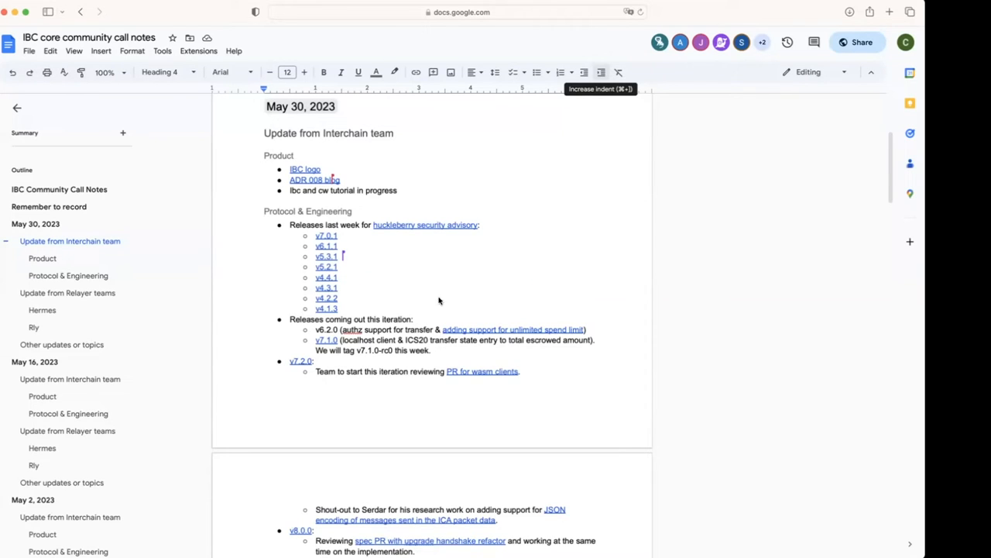
pyautogui.scroll(-3)
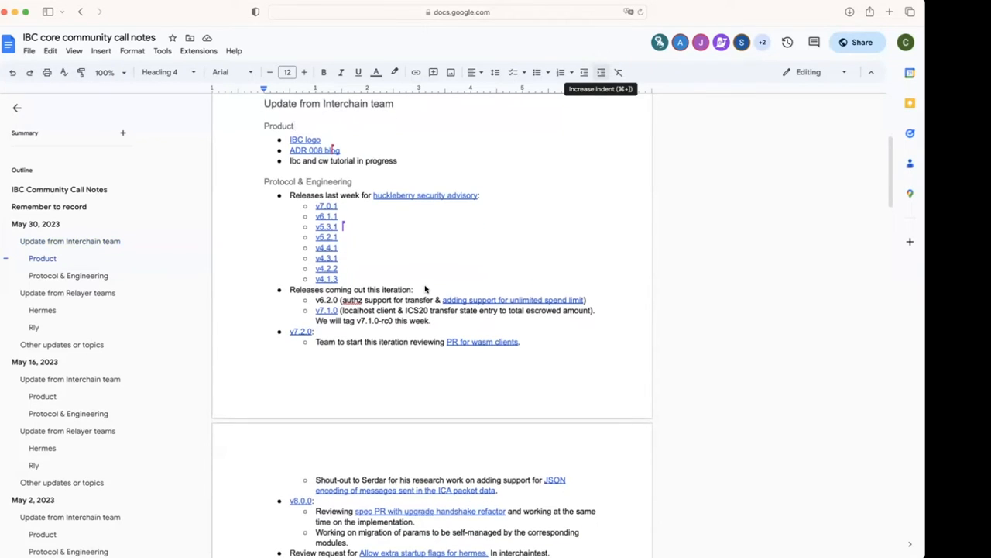
pyautogui.click(295, 125)
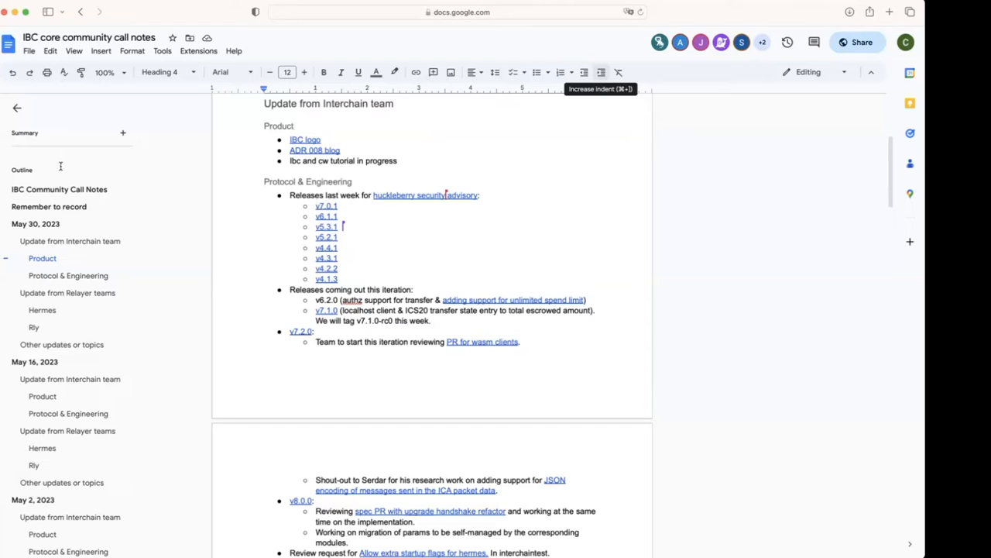
pyautogui.moveTo(462, 38)
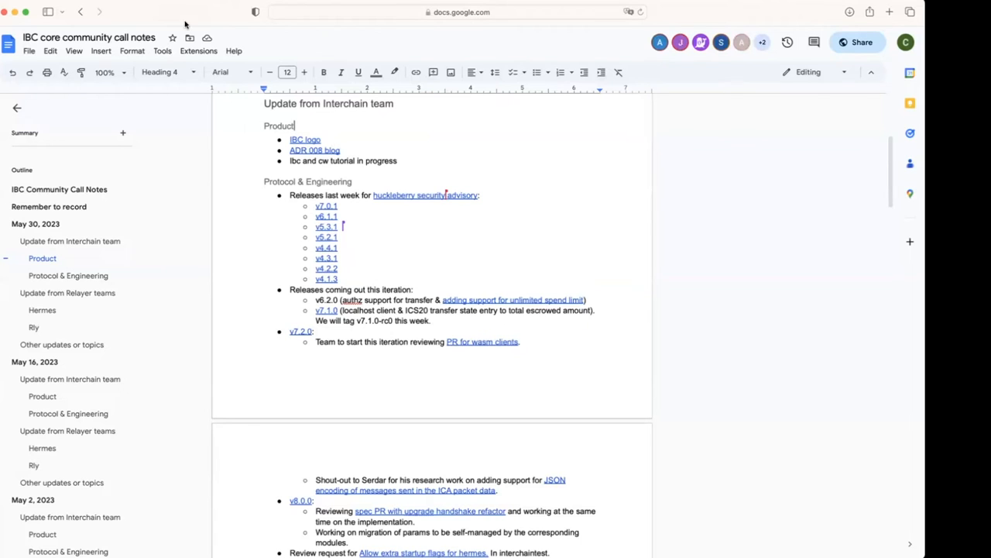
pyautogui.click(458, 13)
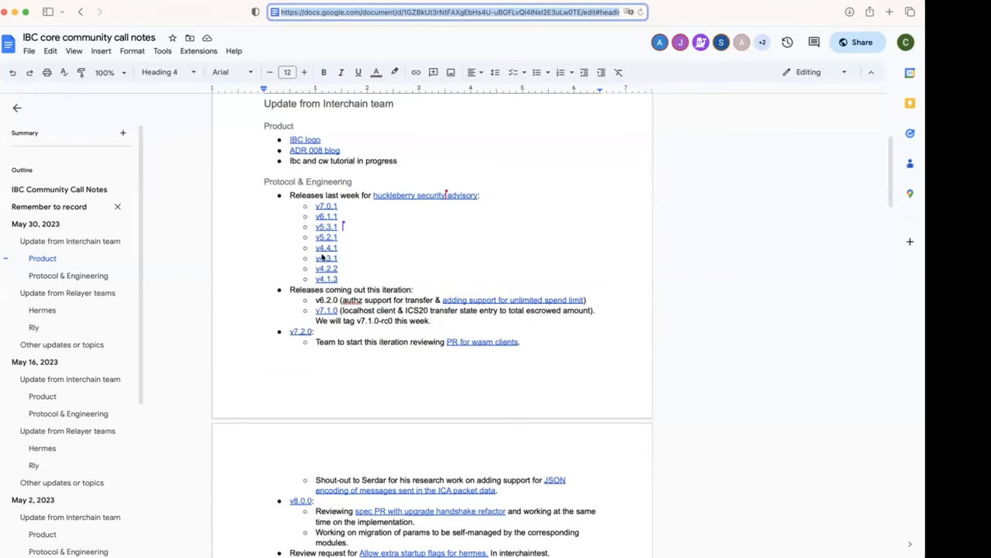
pyautogui.scroll(-3)
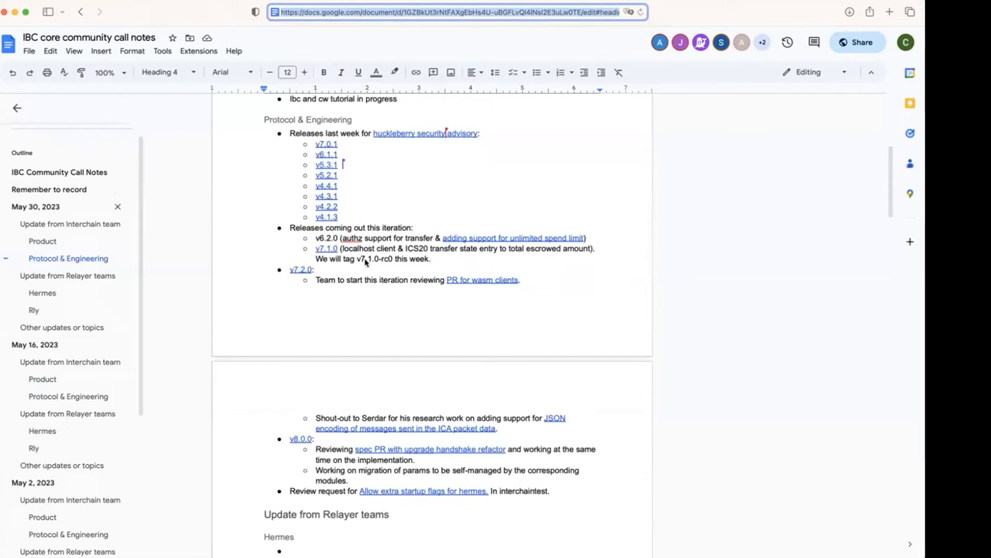
pyautogui.scroll(-3)
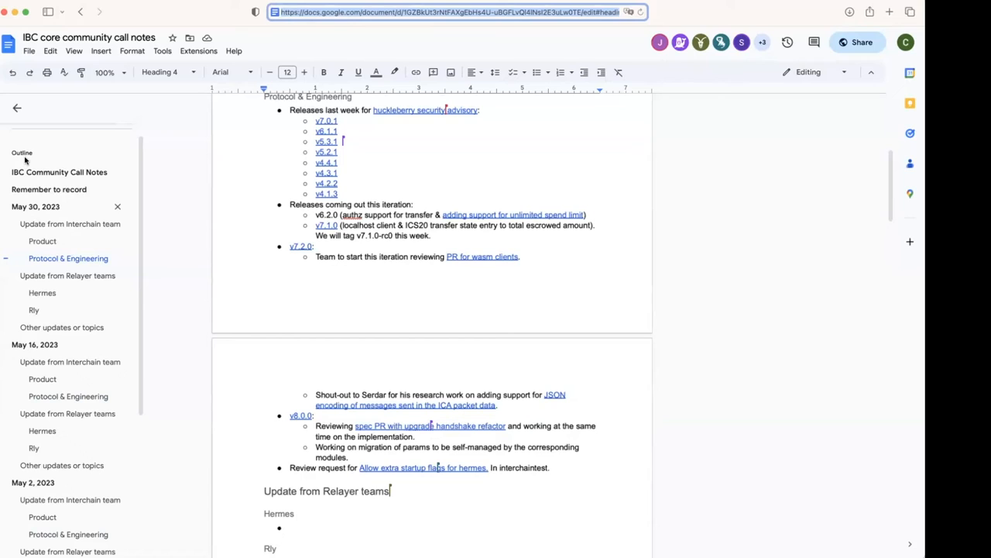
pyautogui.moveTo(681, 190)
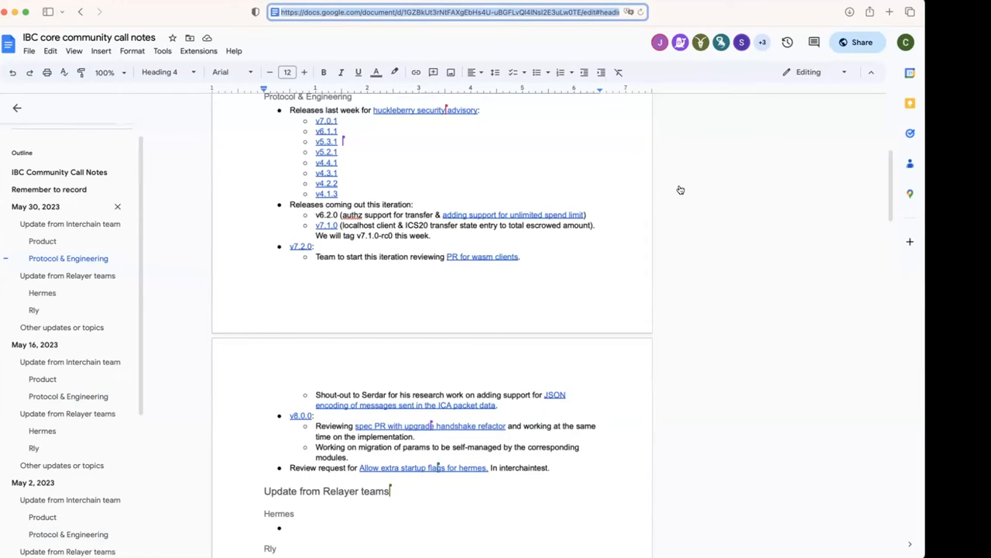
pyautogui.moveTo(743, 253)
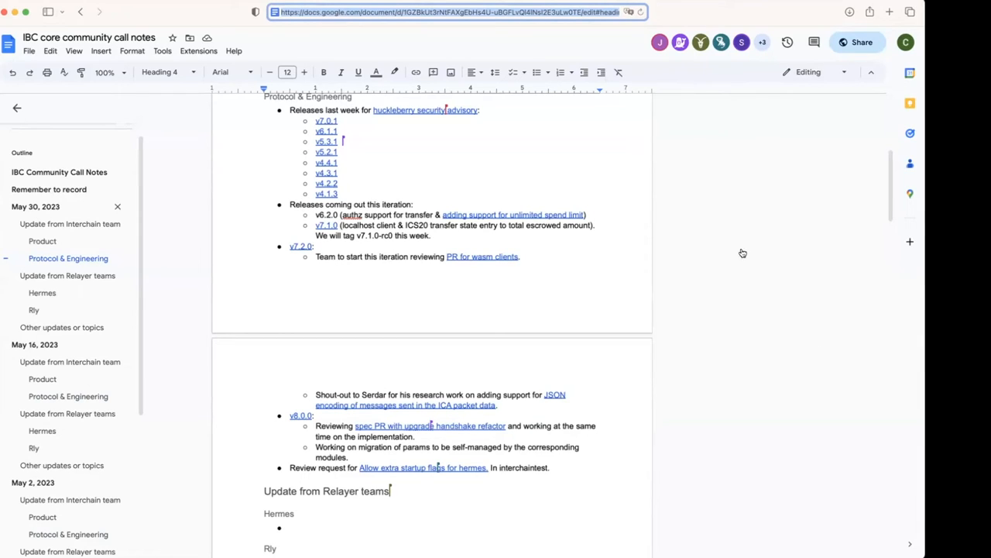
pyautogui.moveTo(809, 289)
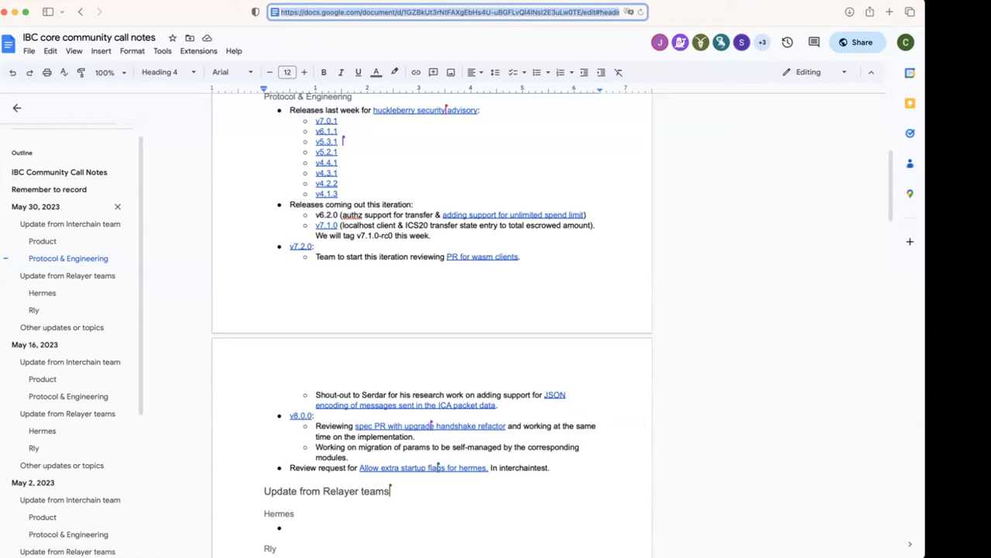
pyautogui.moveTo(712, 383)
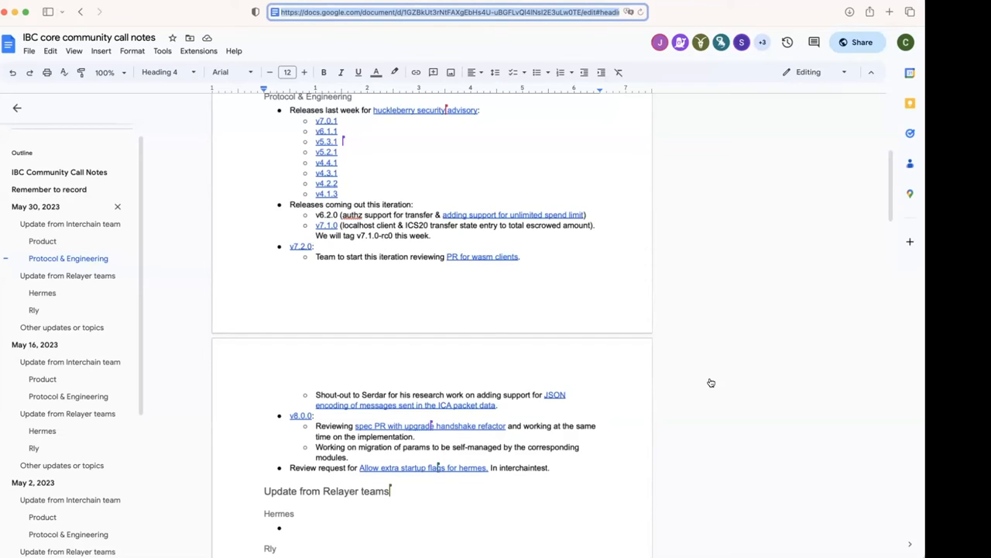
pyautogui.moveTo(515, 315)
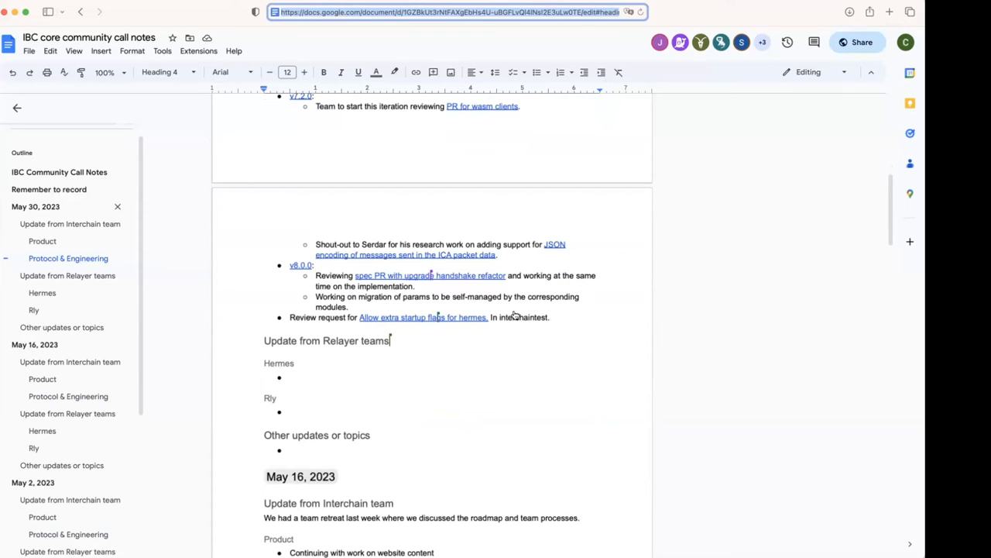
pyautogui.moveTo(522, 307)
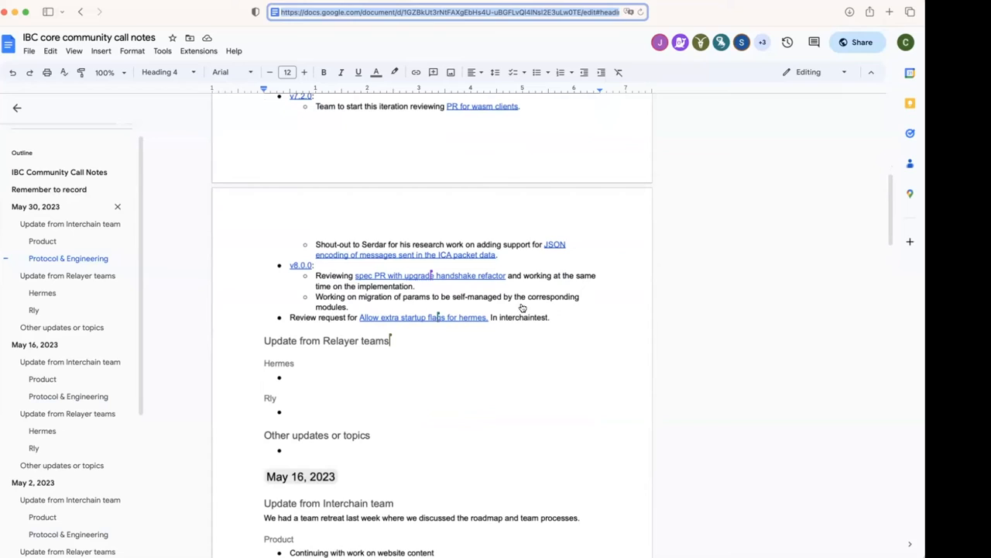
pyautogui.moveTo(449, 359)
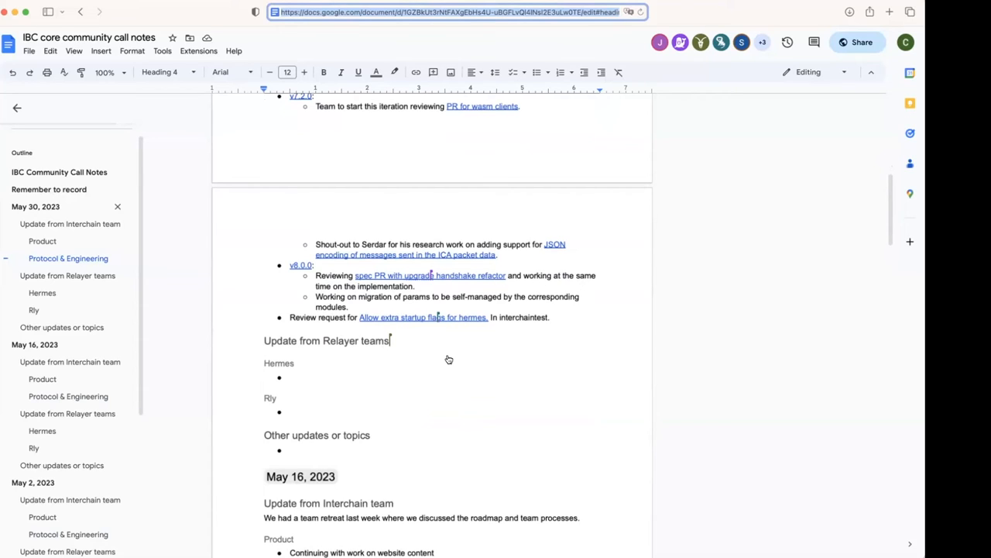
pyautogui.moveTo(558, 323)
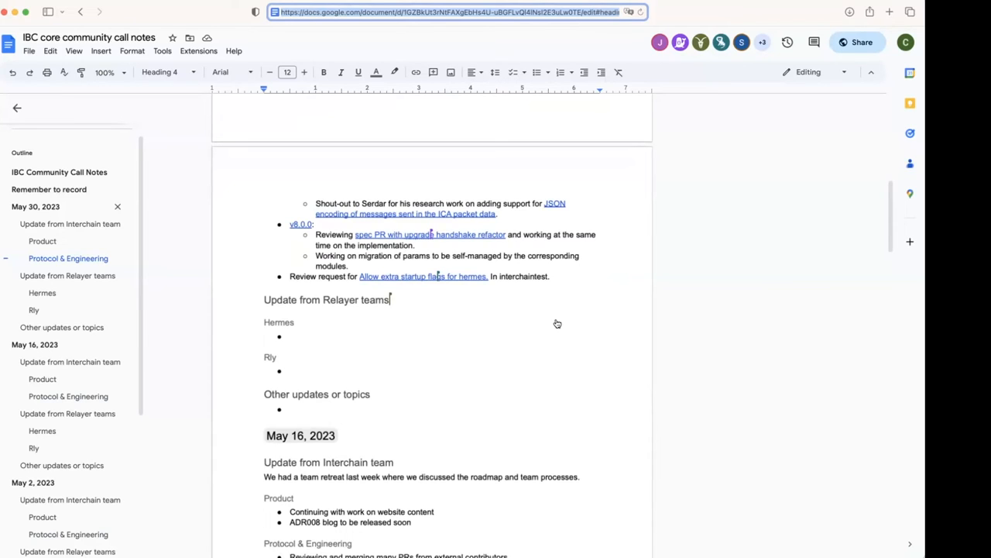
pyautogui.moveTo(341, 354)
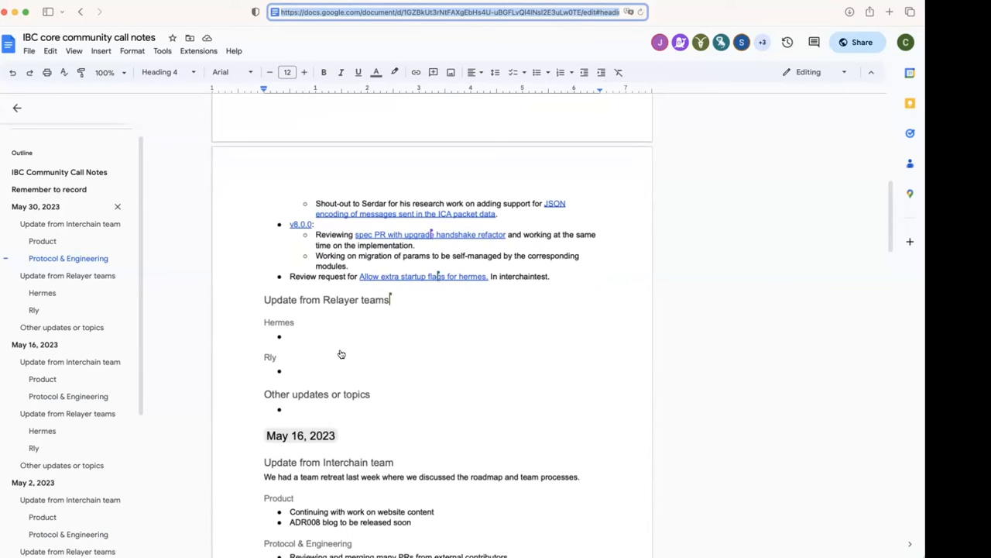
# Write 'Released v1.5.0 with a lot of performance improvements.' in the empty Hermes bullet.
pyautogui.click(292, 337)
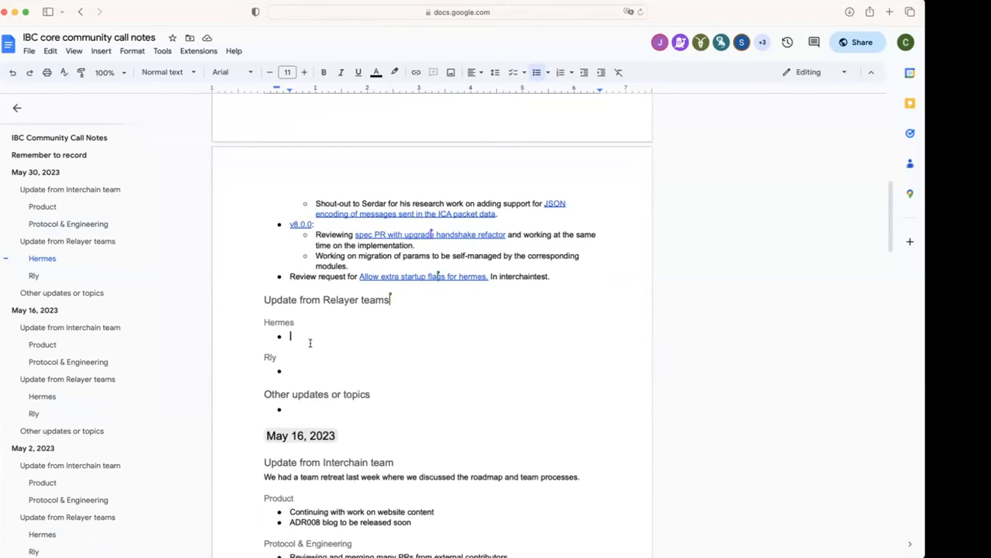
pyautogui.moveTo(320, 337)
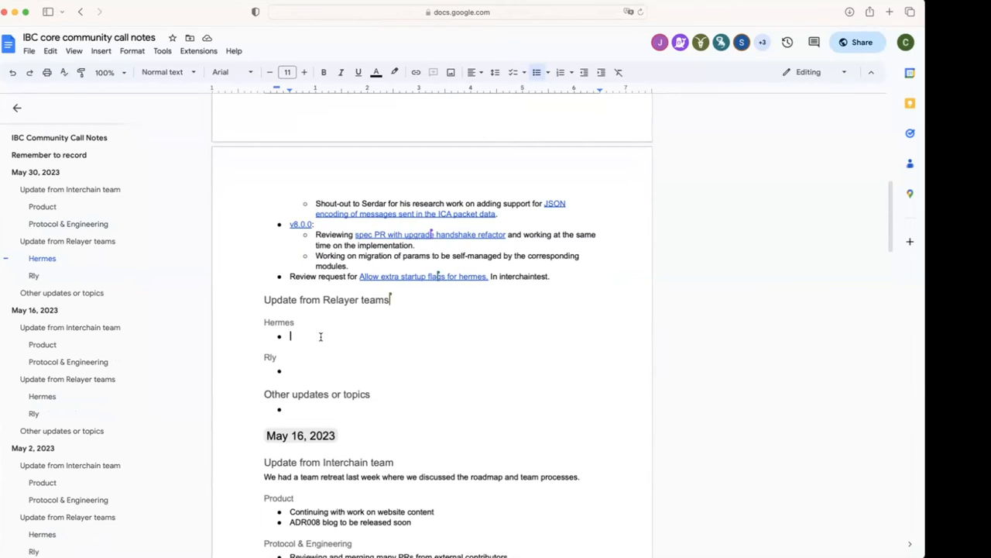
pyautogui.write('Released')
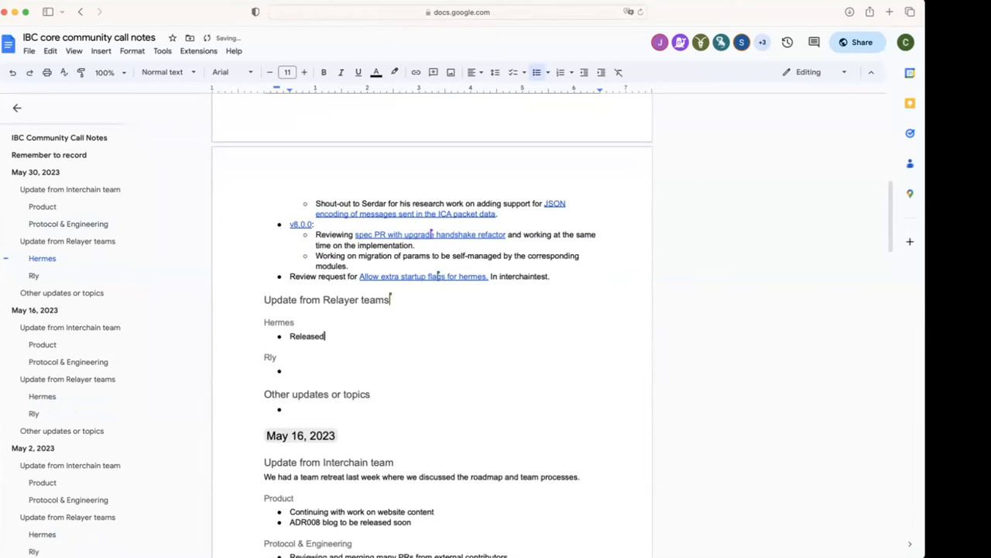
pyautogui.write('v1.5.0 with a lot of performance improvemen')
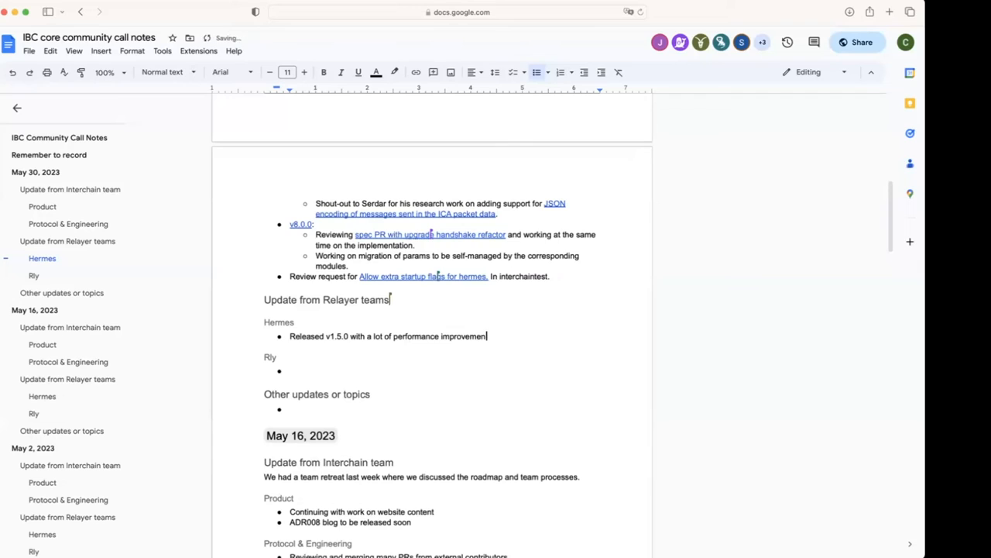
pyautogui.write('ts.')
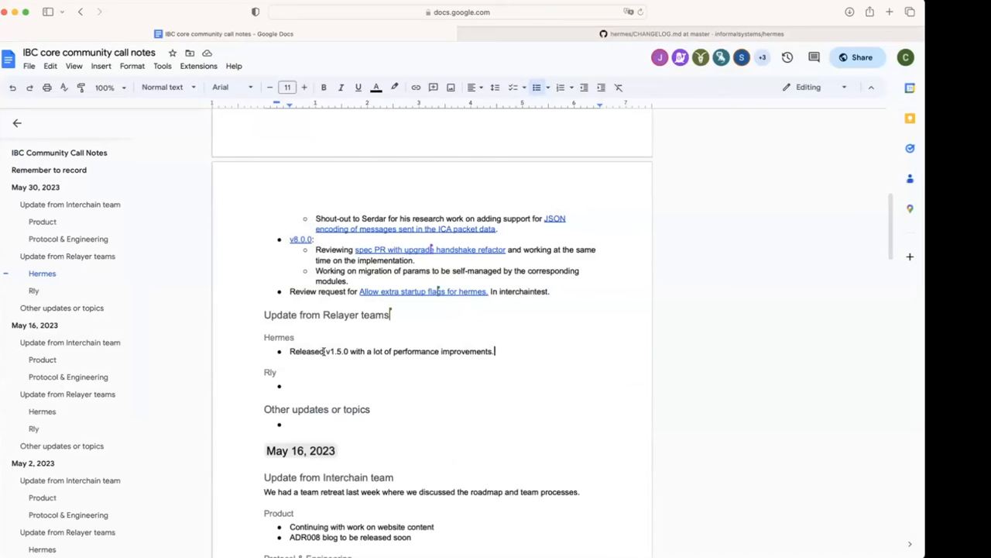
# Link v1.5.0 and add a Hermes bullet 'Planning v1.5.1 with minor fixes.'.
pyautogui.doubleClick(338, 351)
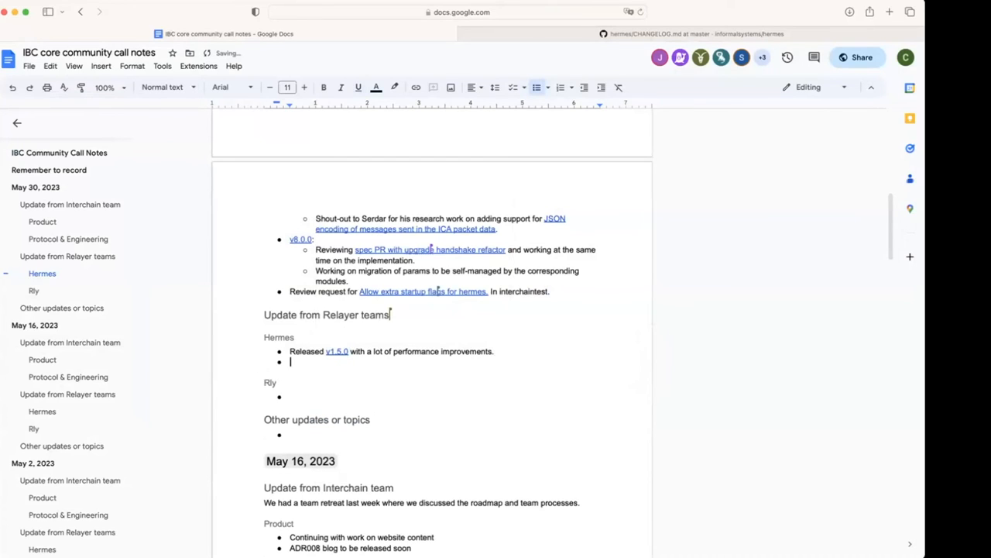
pyautogui.write('Planning')
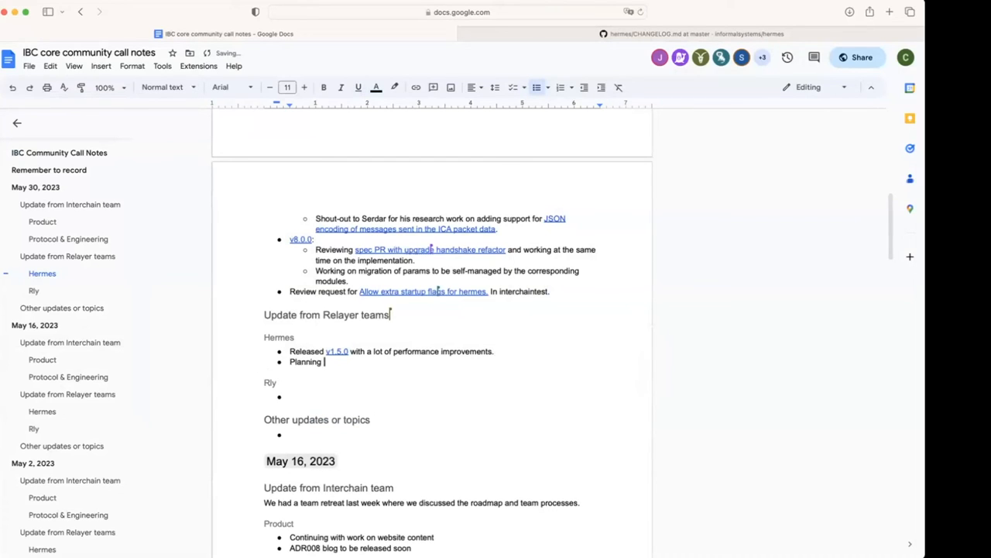
pyautogui.write('v1.5.1 with minor fixes.')
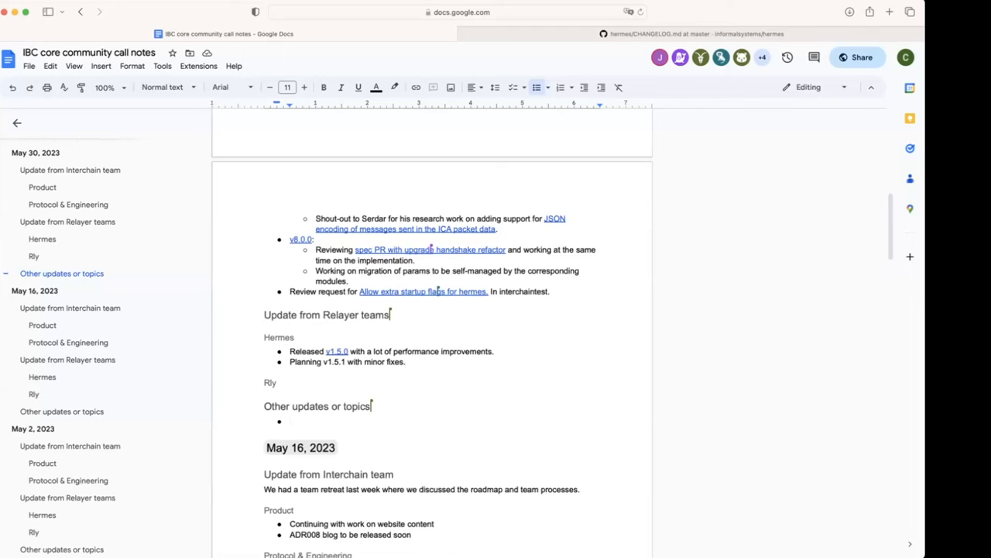
pyautogui.click(291, 421)
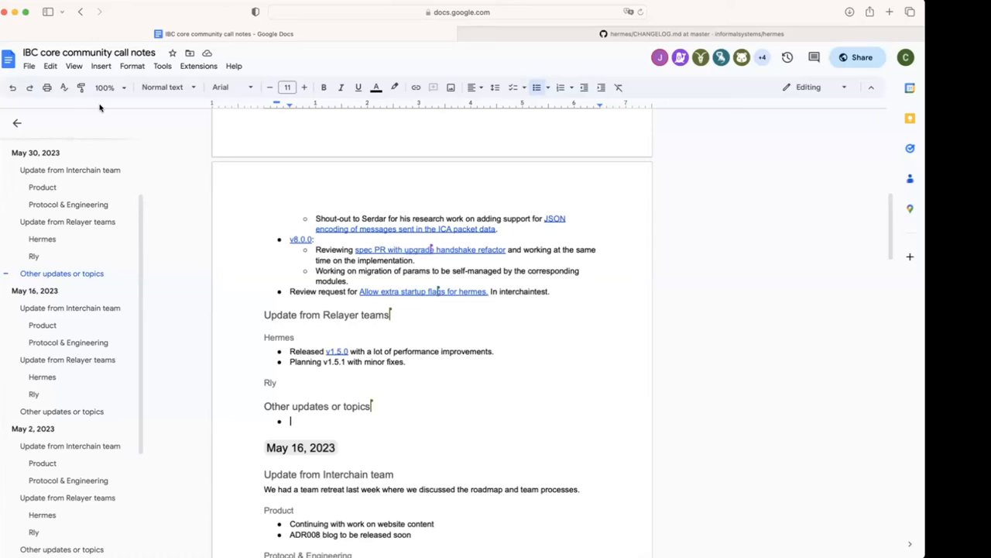
pyautogui.moveTo(100, 98)
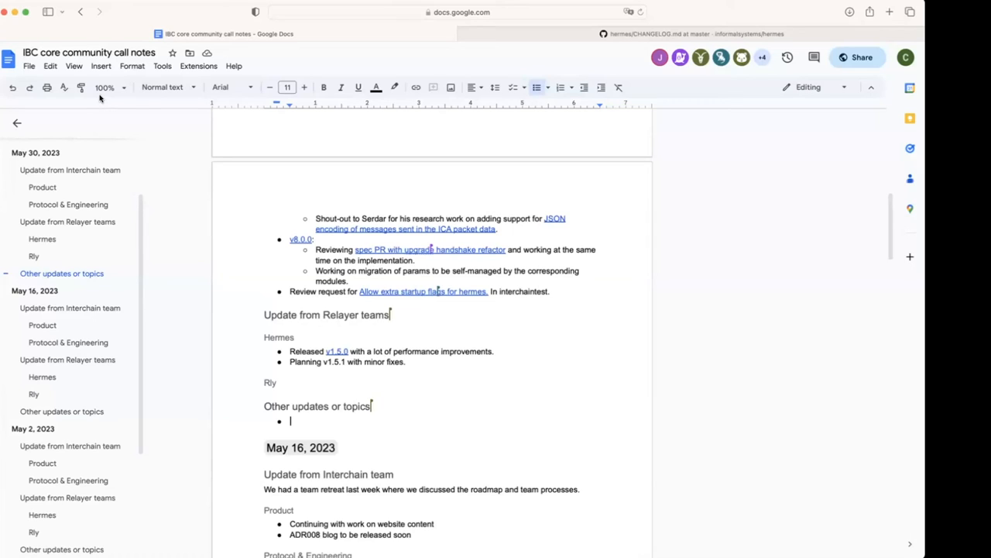